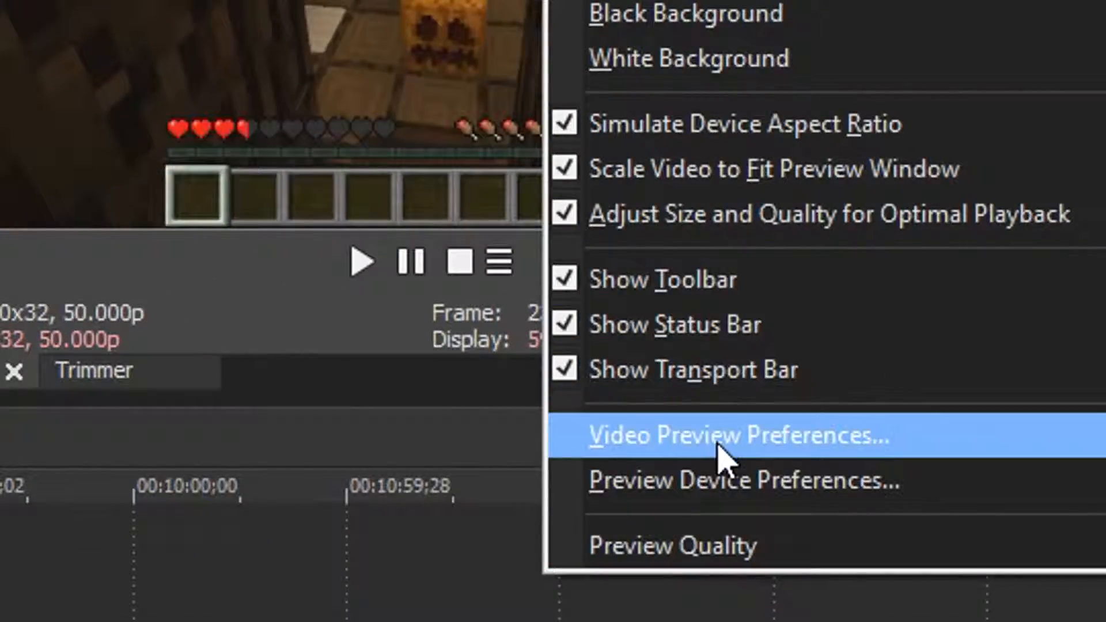
# Step: Set GPU acceleration of video processing to the GTX 970 and confirm
pyautogui.click(738, 436)
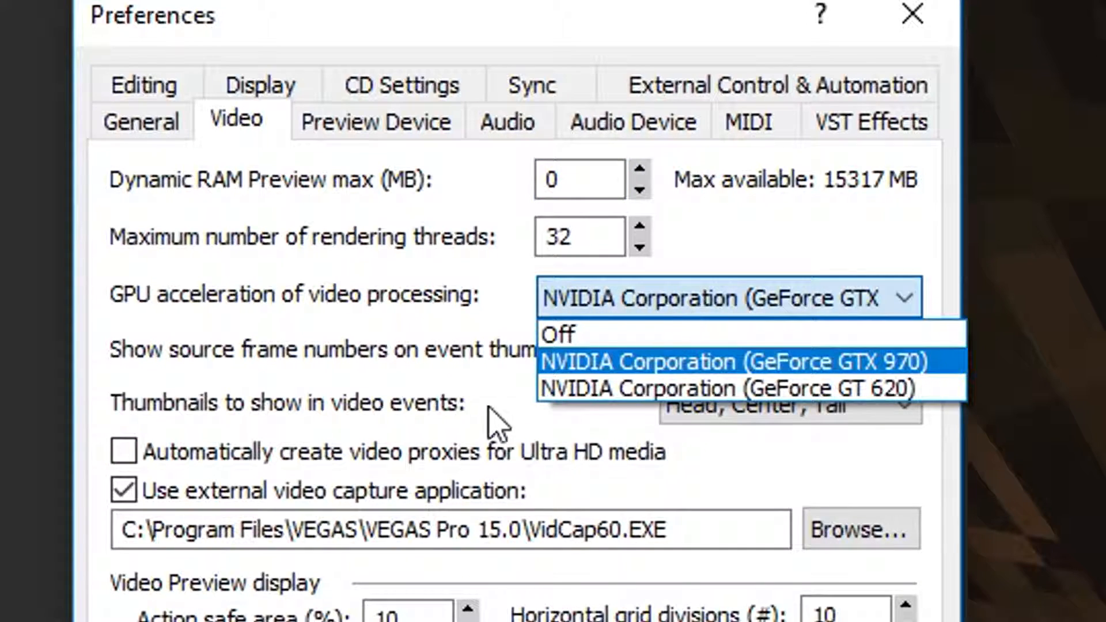
pyautogui.click(730, 362)
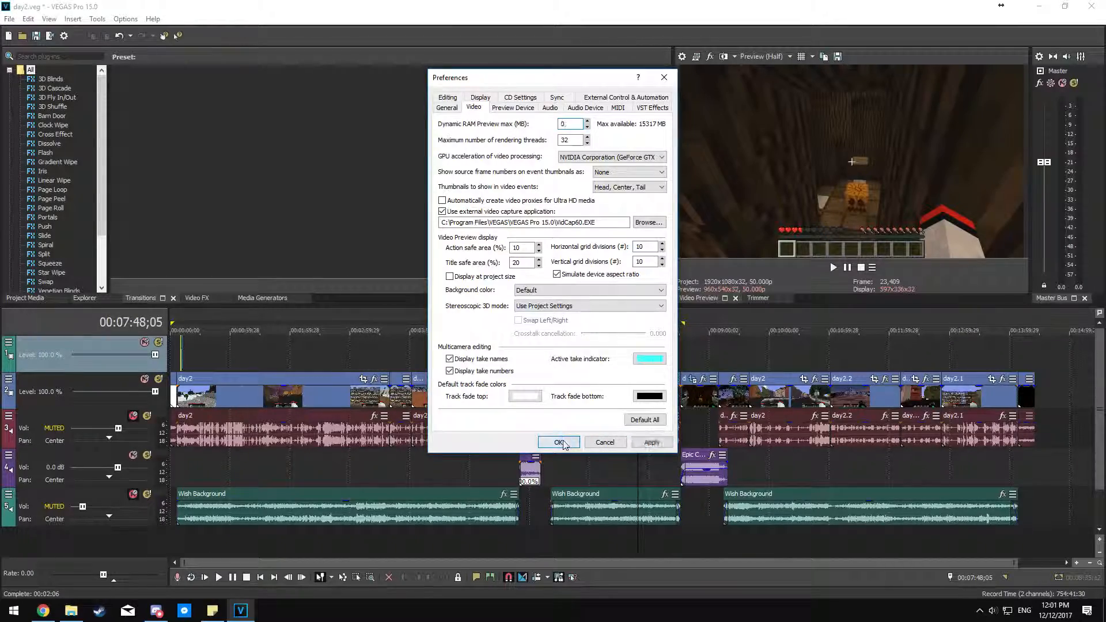
pyautogui.click(558, 442)
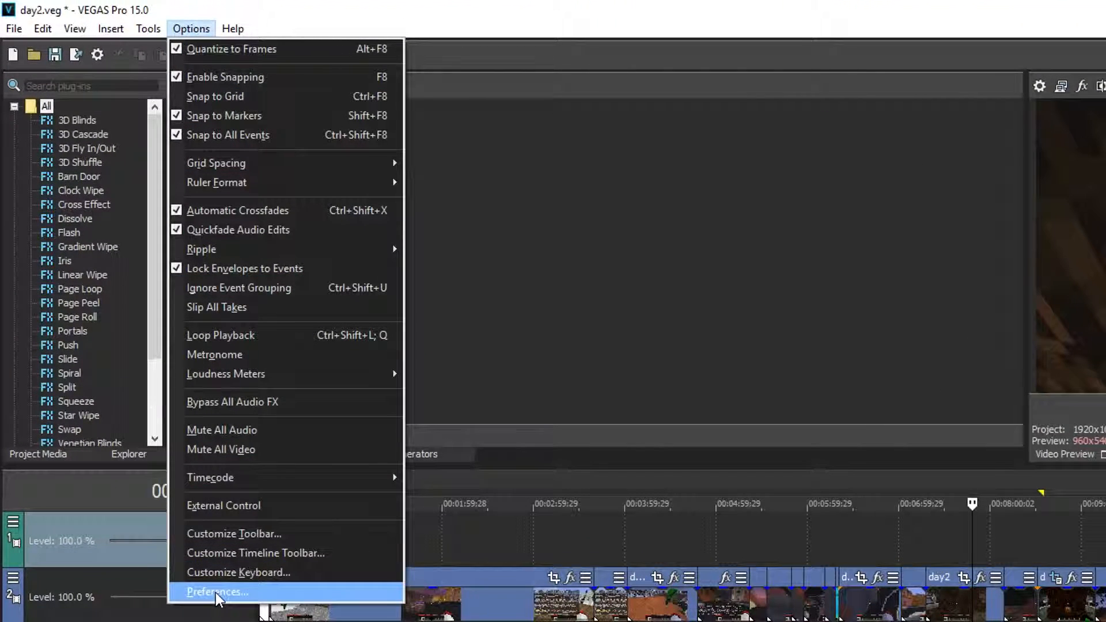
pyautogui.moveTo(196, 600)
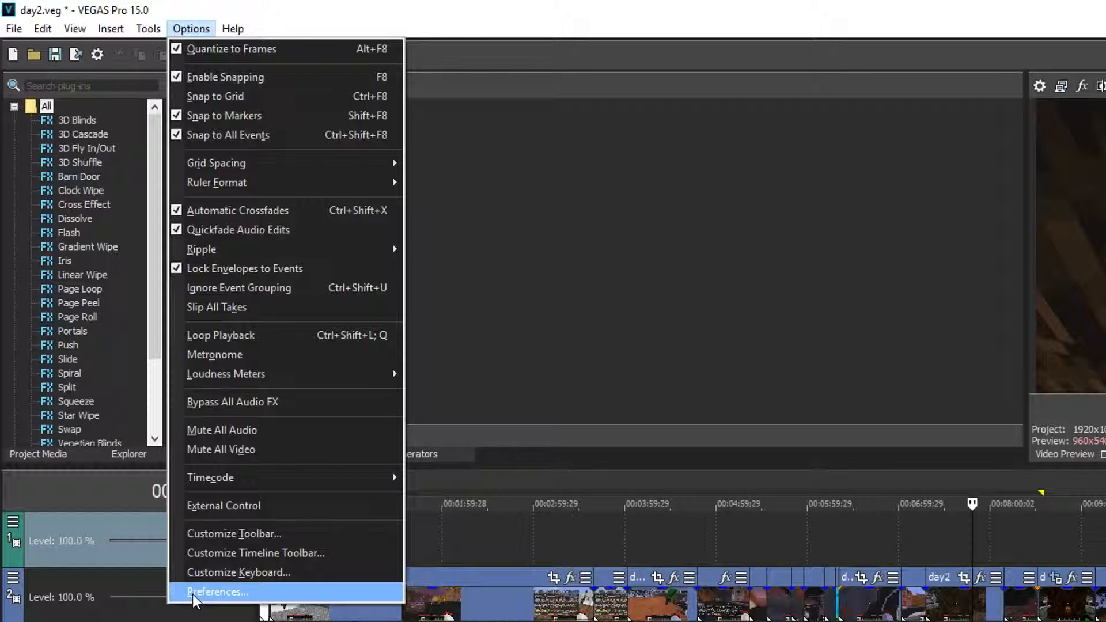
# Step: Reopen the Preferences dialog from the Options menu
pyautogui.click(217, 592)
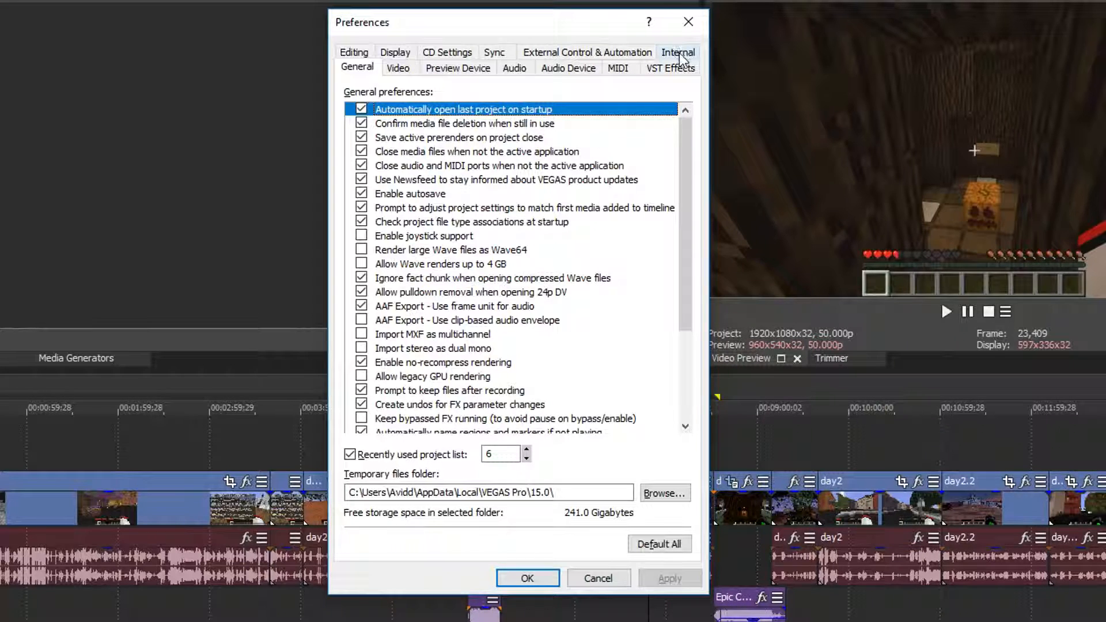
# Step: Filter internal preferences for 'so4', set Enable So4 Compound Reader to FALSE and apply
pyautogui.click(678, 52)
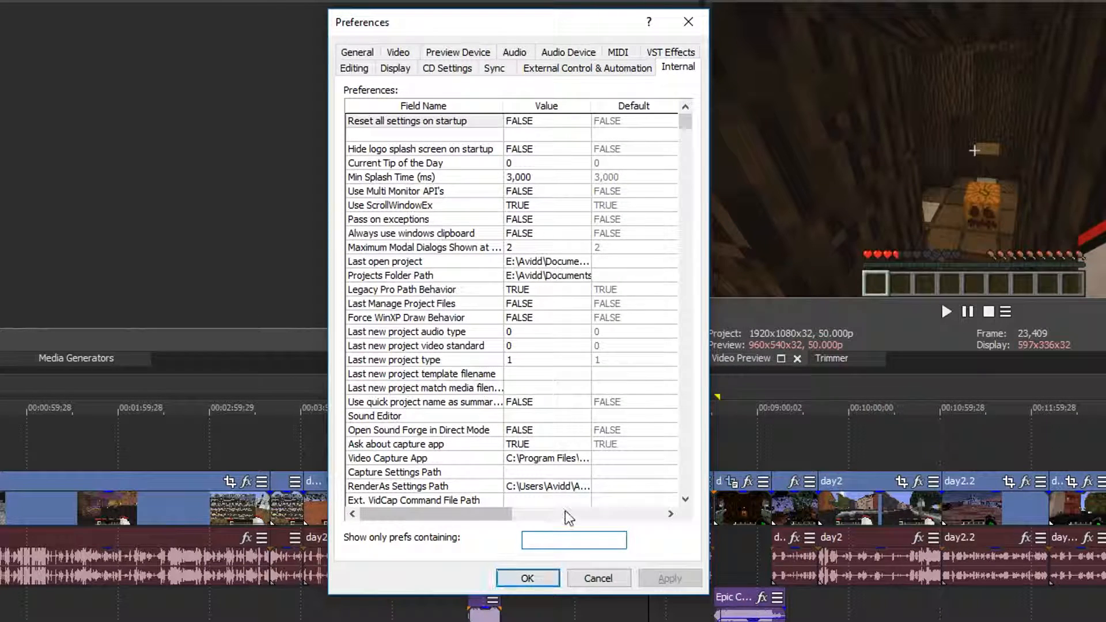
pyautogui.write('s')
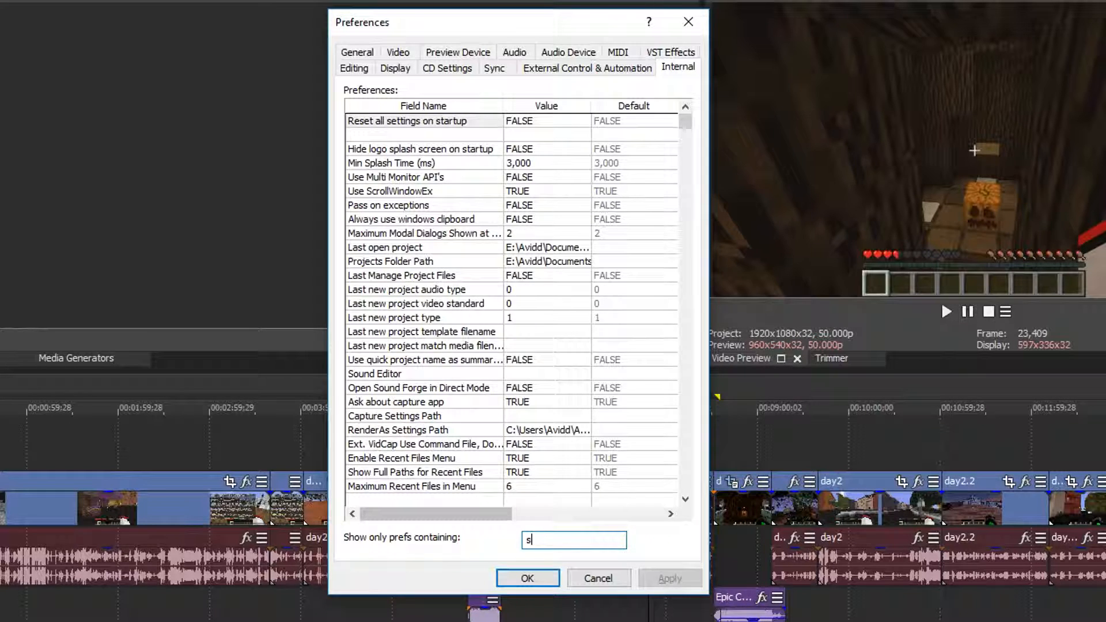
pyautogui.write('o4')
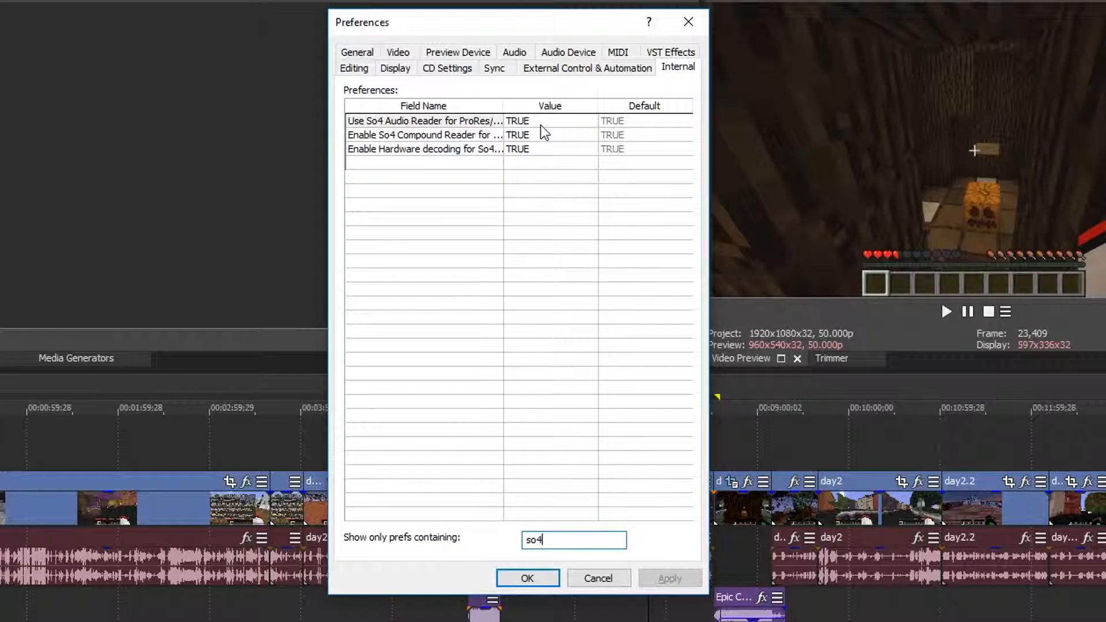
pyautogui.doubleClick(518, 135)
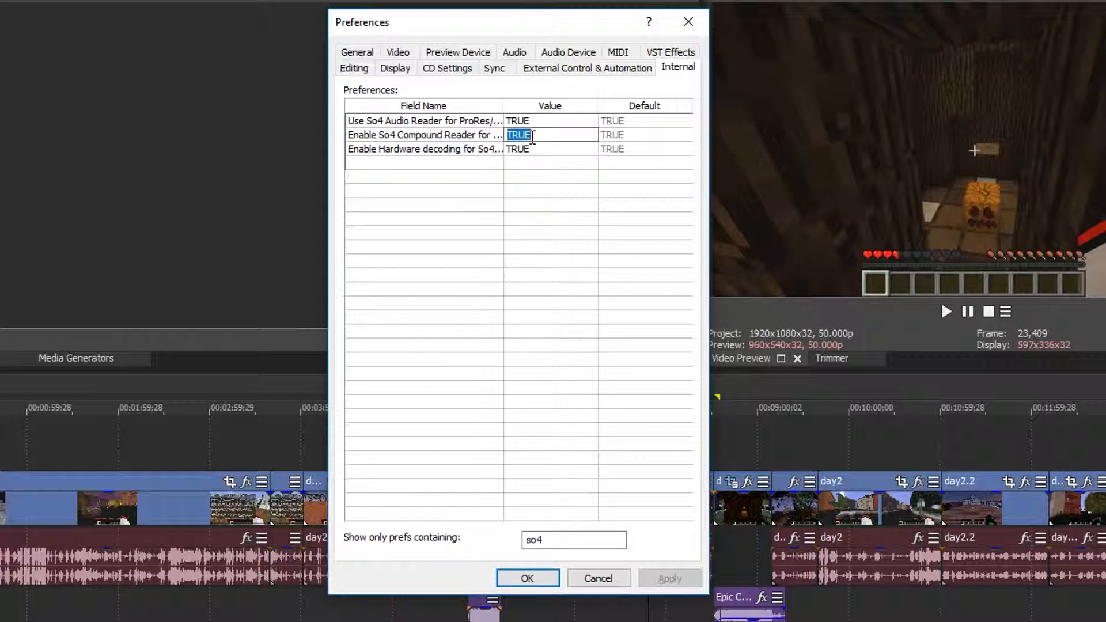
pyautogui.write('FALSE')
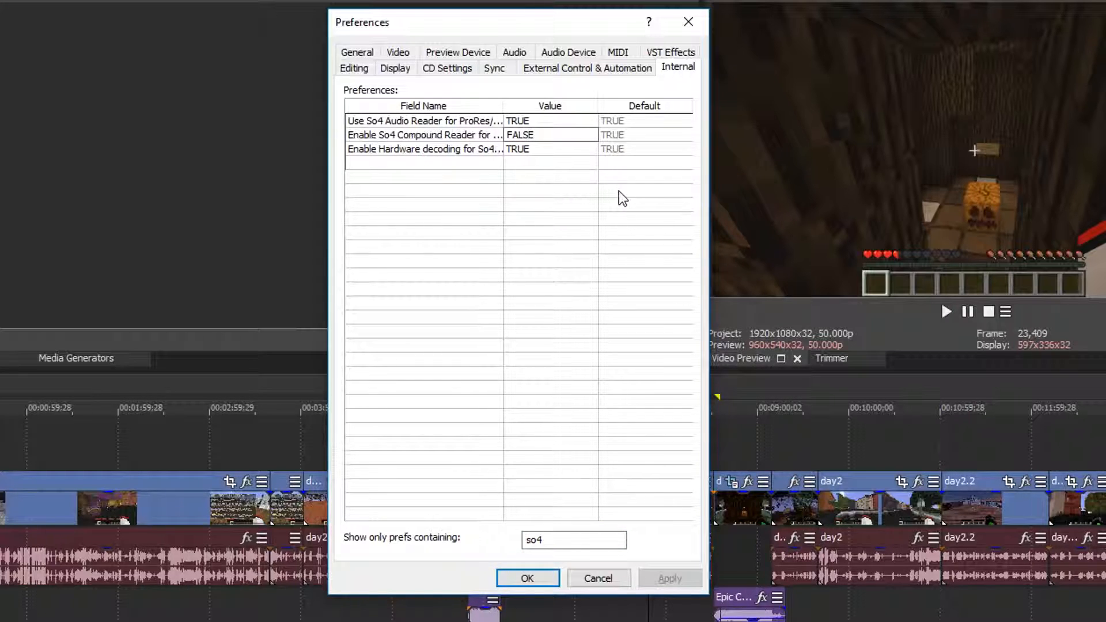
pyautogui.moveTo(545, 256)
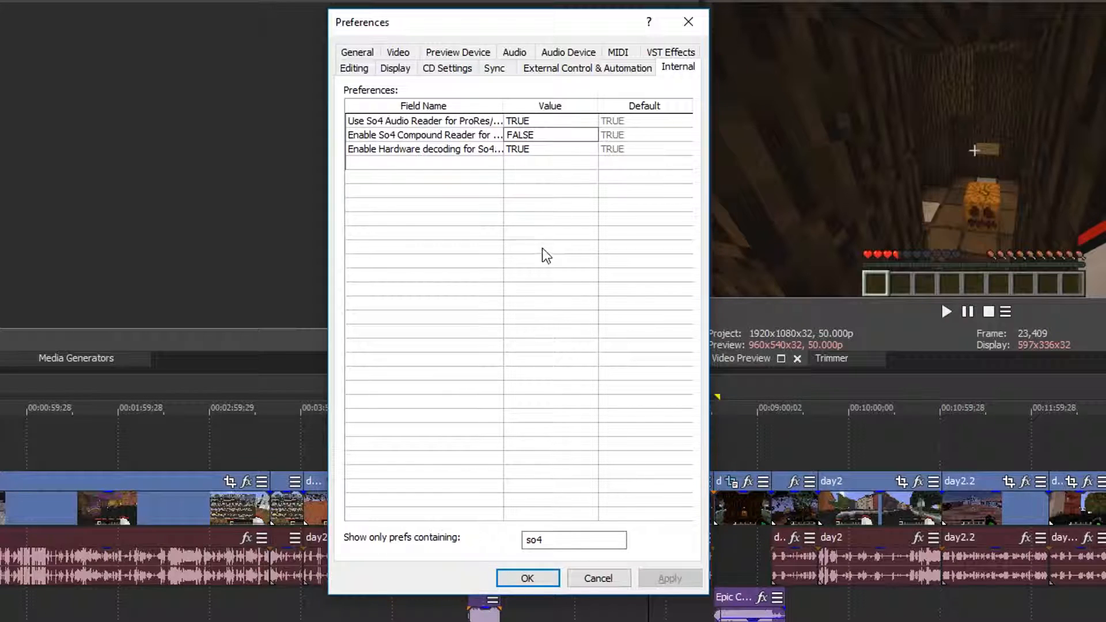
pyautogui.click(669, 578)
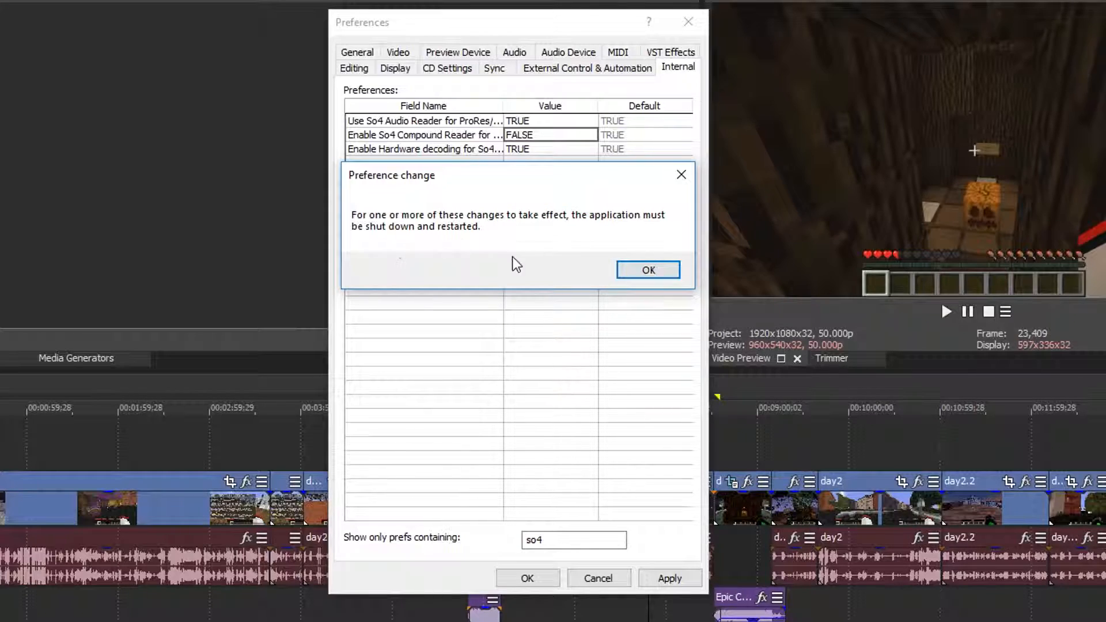
# Step: Acknowledge the restart-required notice
pyautogui.click(646, 270)
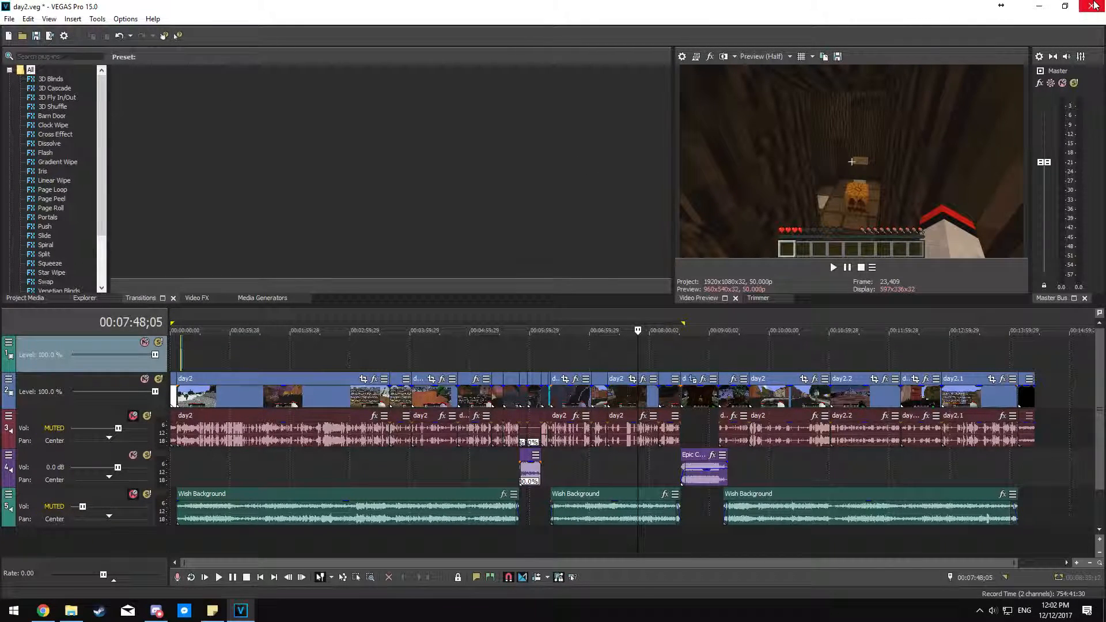
pyautogui.moveTo(509, 244)
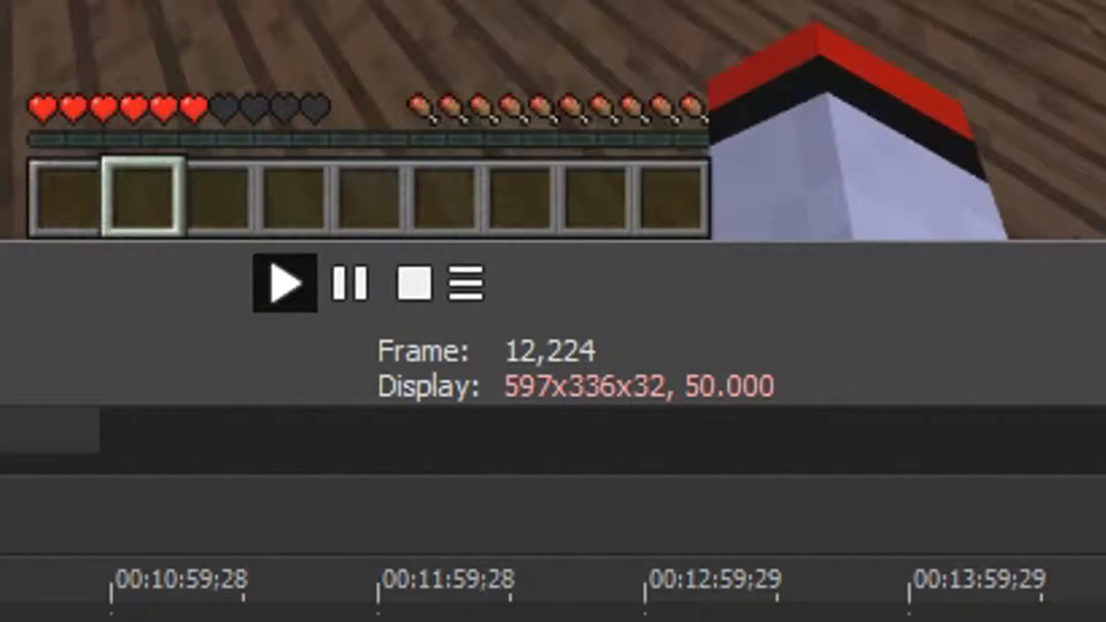
# Step: Play the reopened day2 project in the video preview to verify smooth playback
pyautogui.click(281, 285)
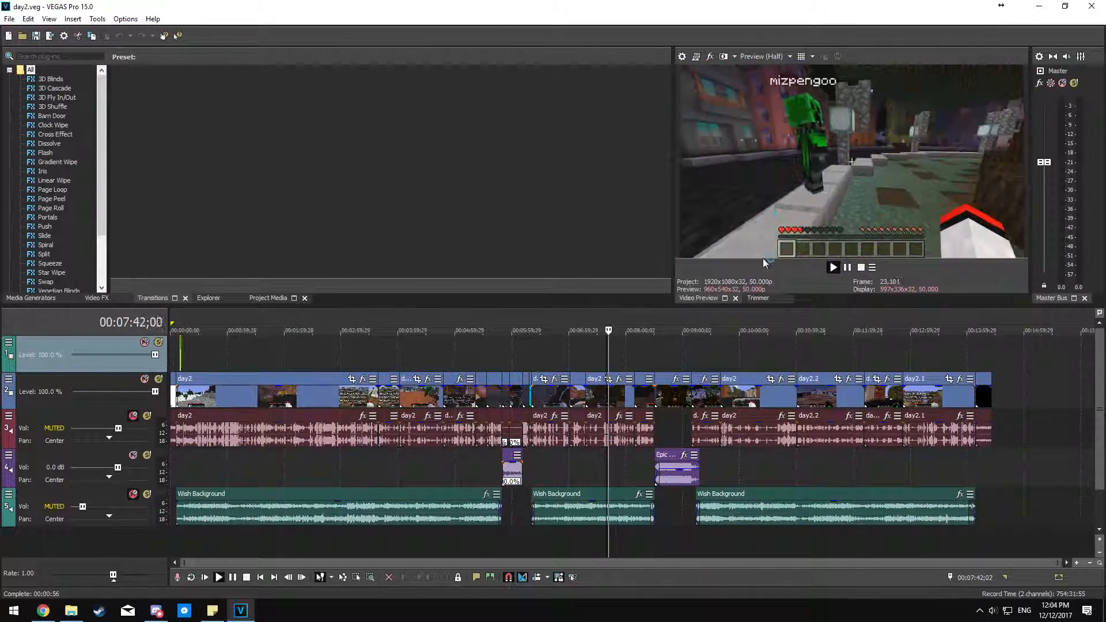
pyautogui.click(790, 57)
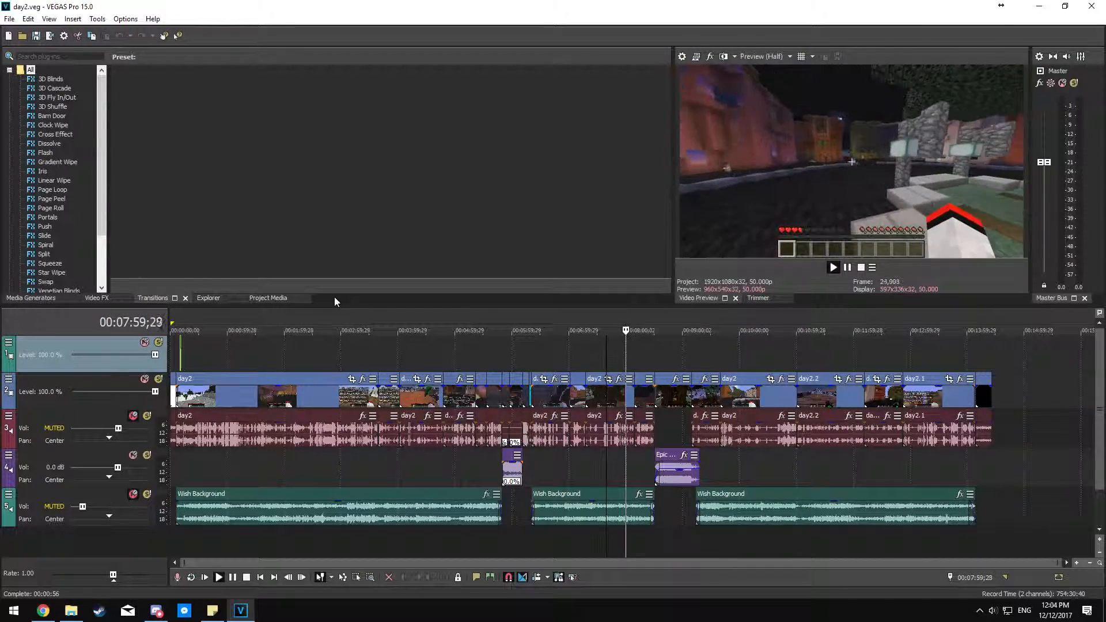
pyautogui.click(832, 268)
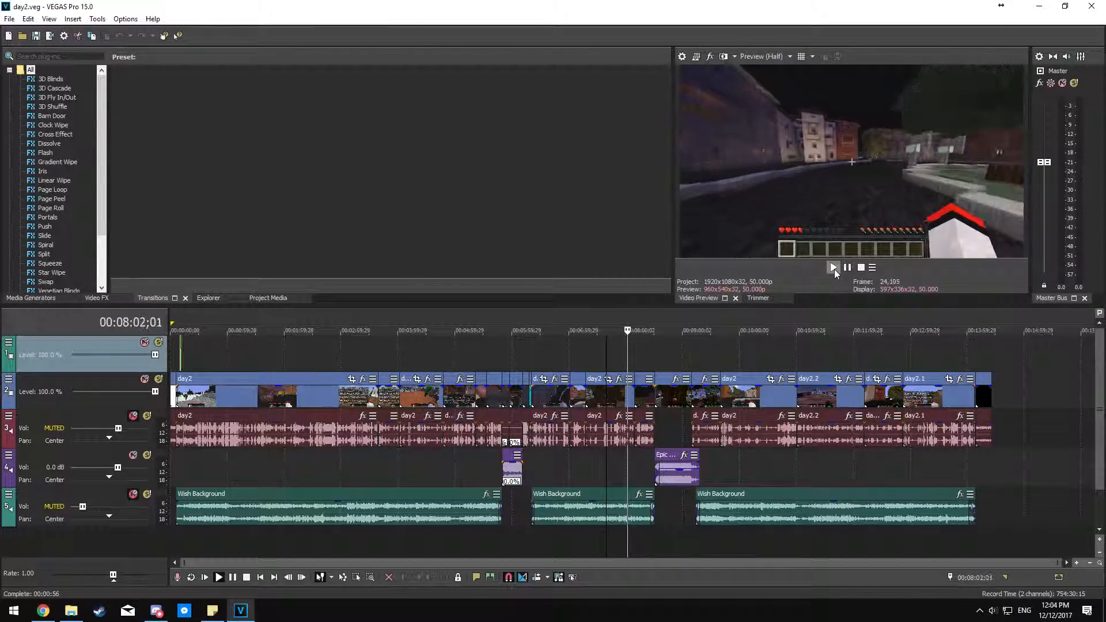